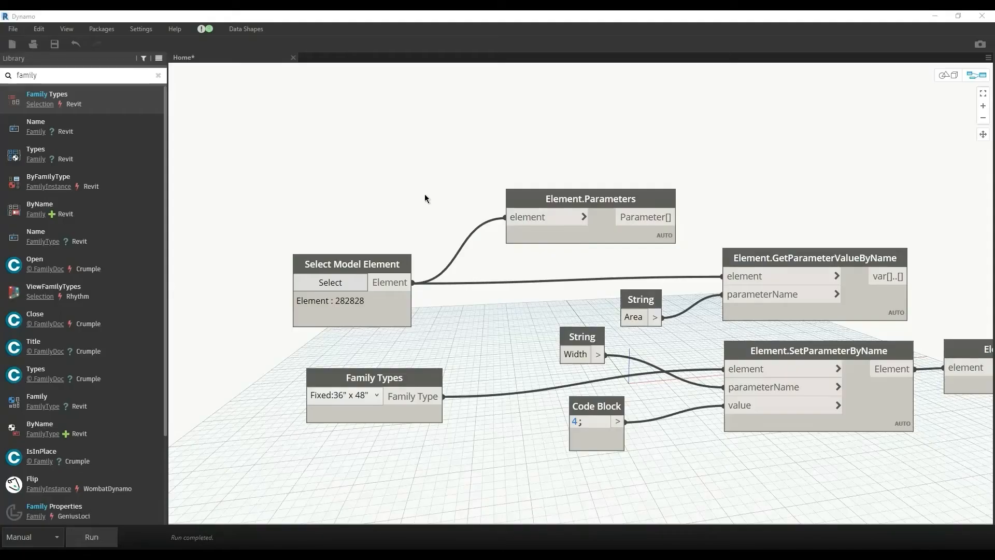
mouse_move(387, 260)
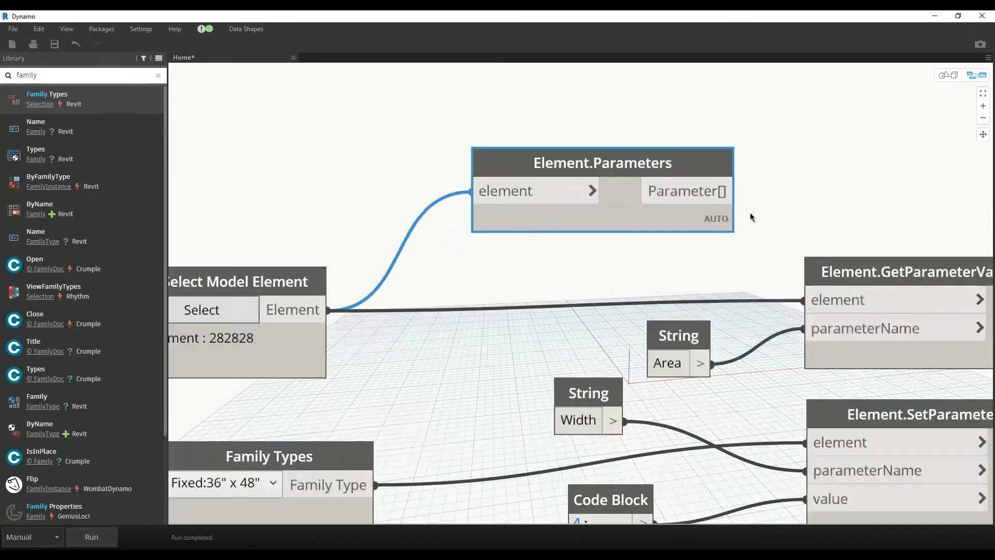
mouse_move(91, 537)
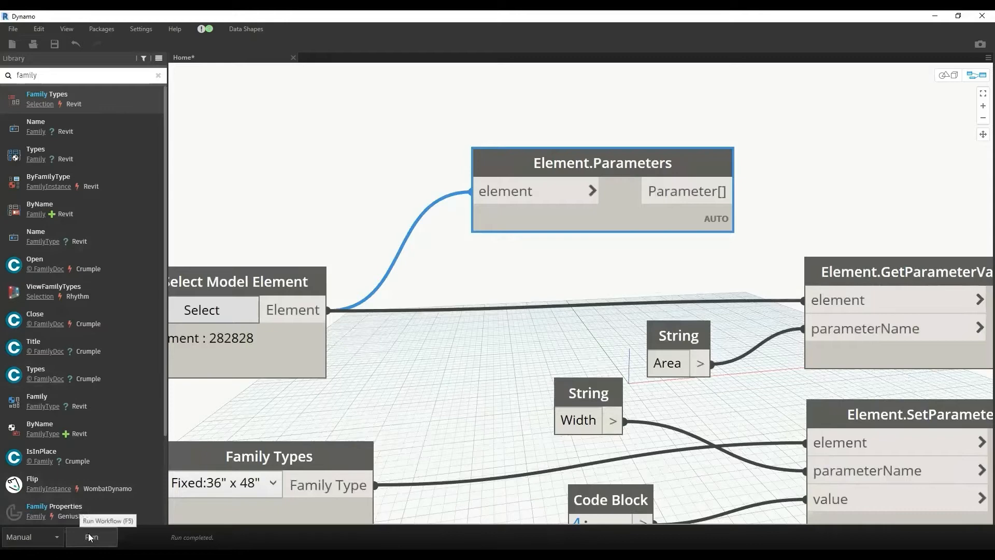
Run the graph and expand the Element.Parameters preview listing entries like Area : 34 SF.
left_click(91, 537)
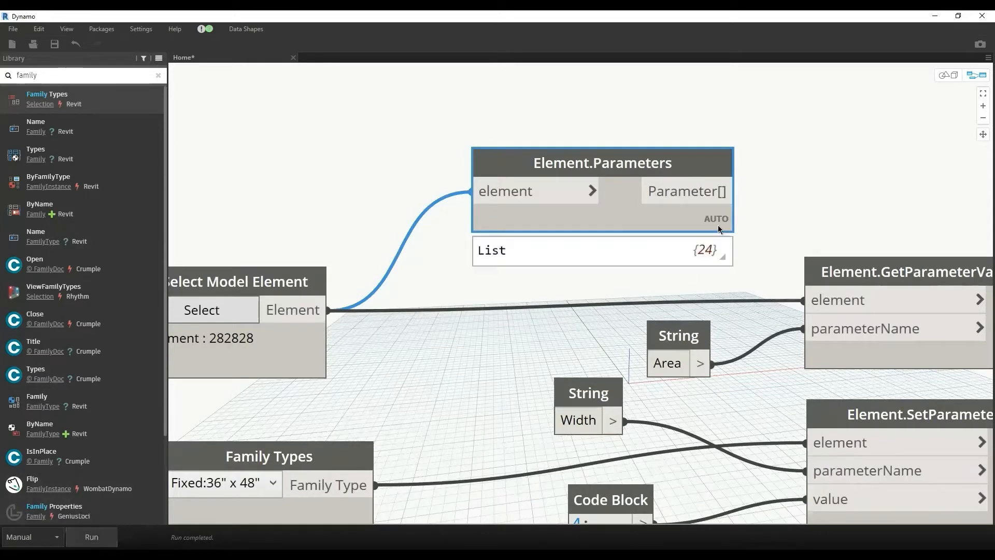
left_click(718, 251)
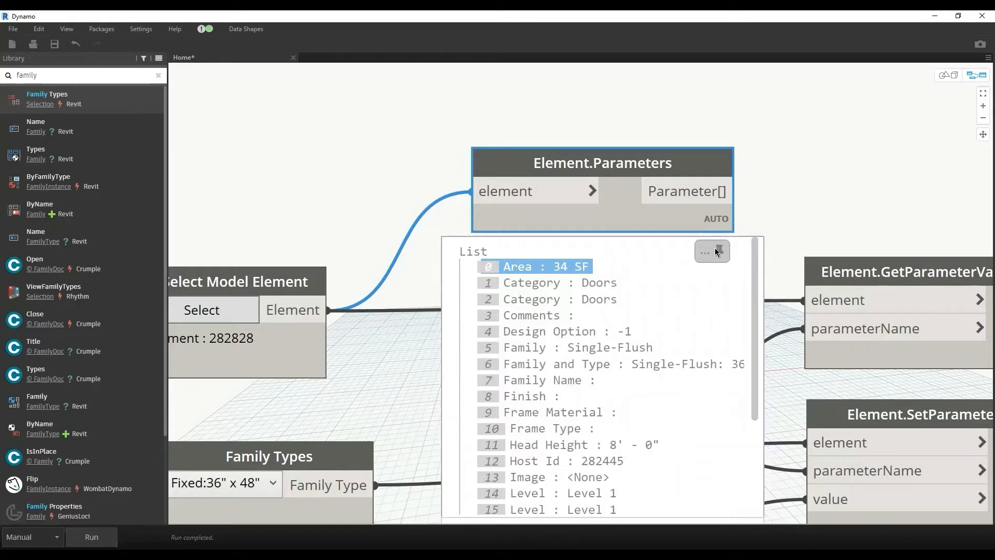
left_click(712, 251)
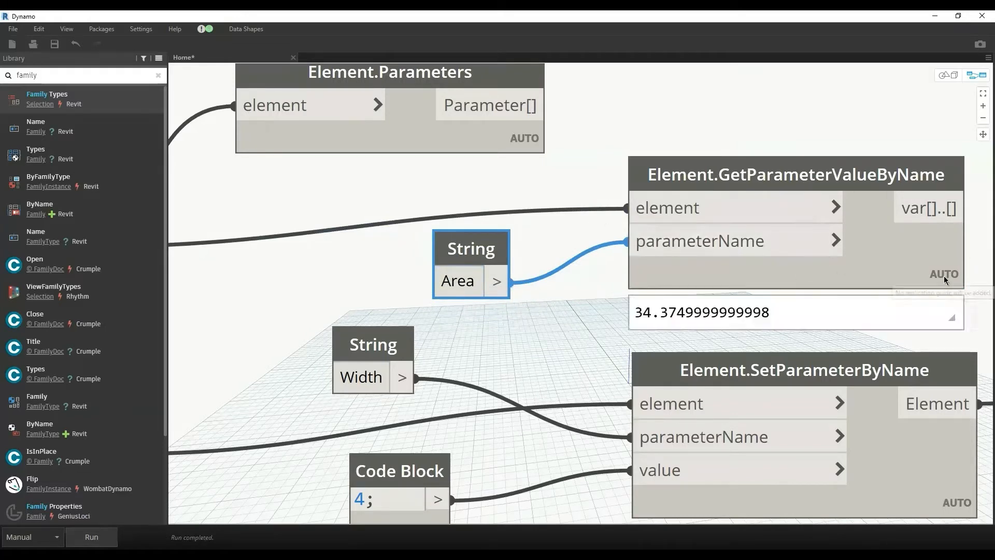
left_click(796, 174)
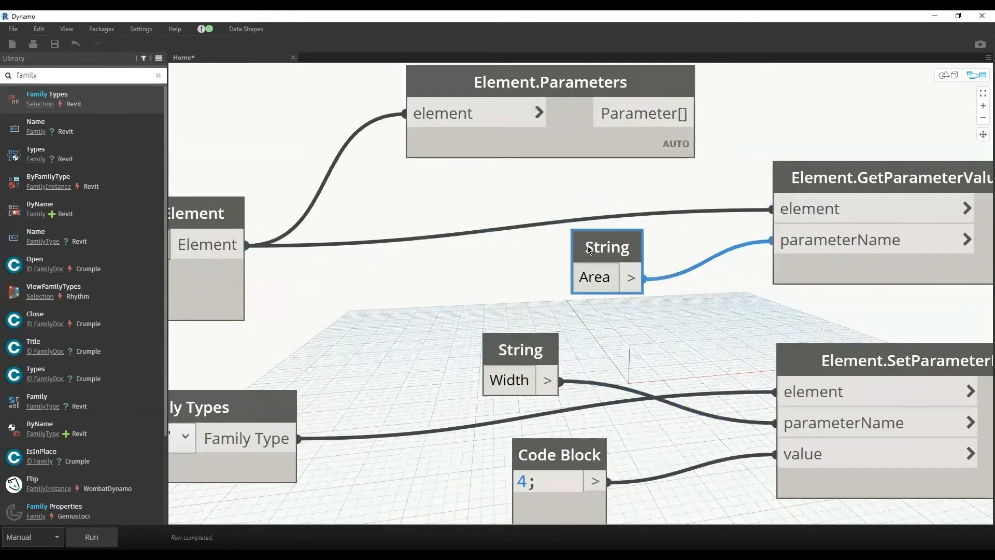
Change the parameter-name string from Area to Head Height so the getter returns 8.
double_click(594, 277)
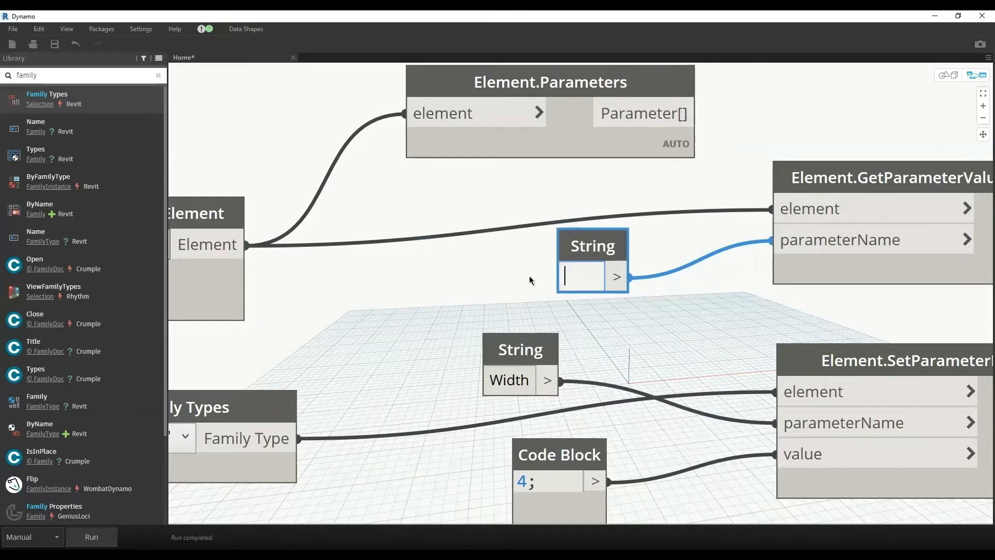
type("Head")
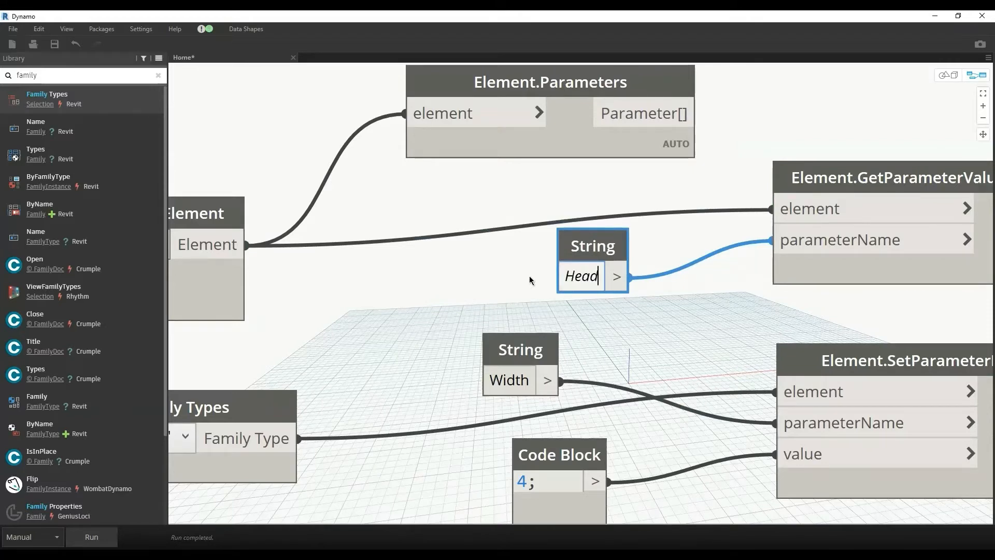
type("Height")
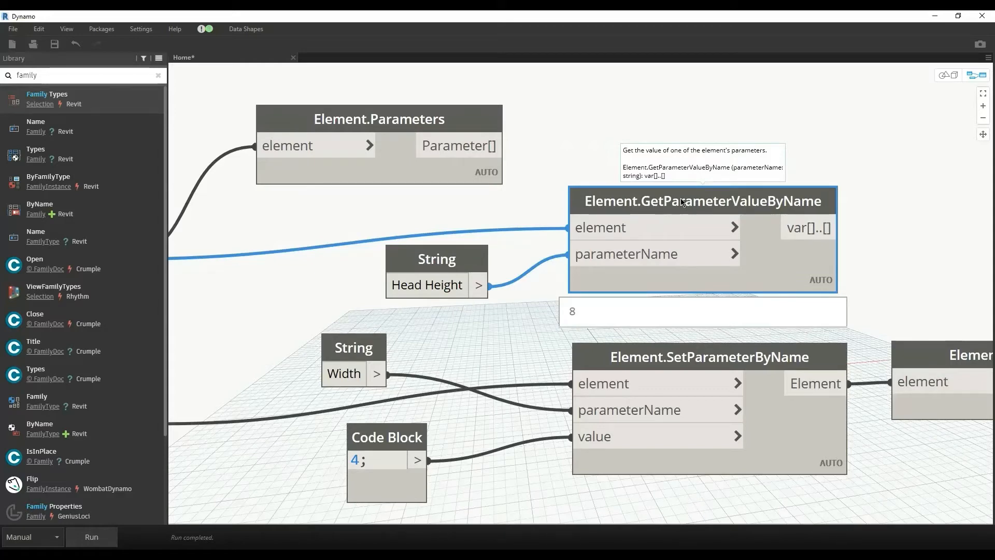
Wire the Head Height string into SetParameterByName's parameterName and begin editing the written value.
left_click_drag(478, 284, 564, 412)
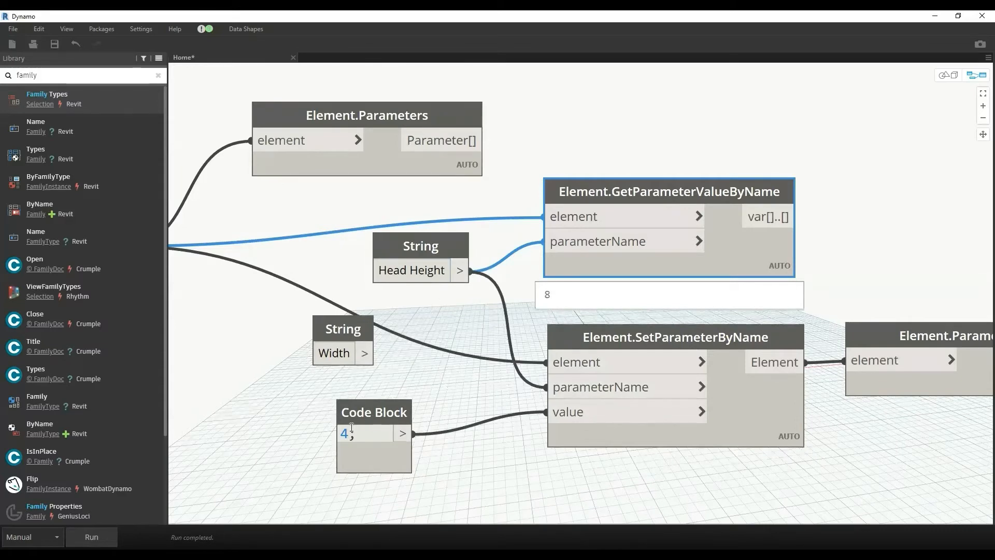
double_click(345, 433)
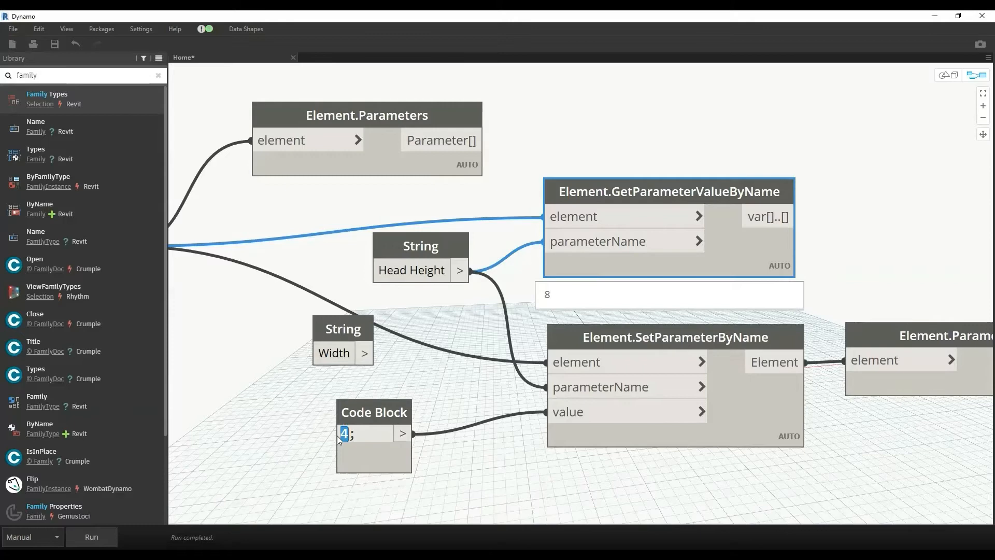
Set the Code Block value to 8.5 so the door's Head Height is written as 8.5.
type("8.5")
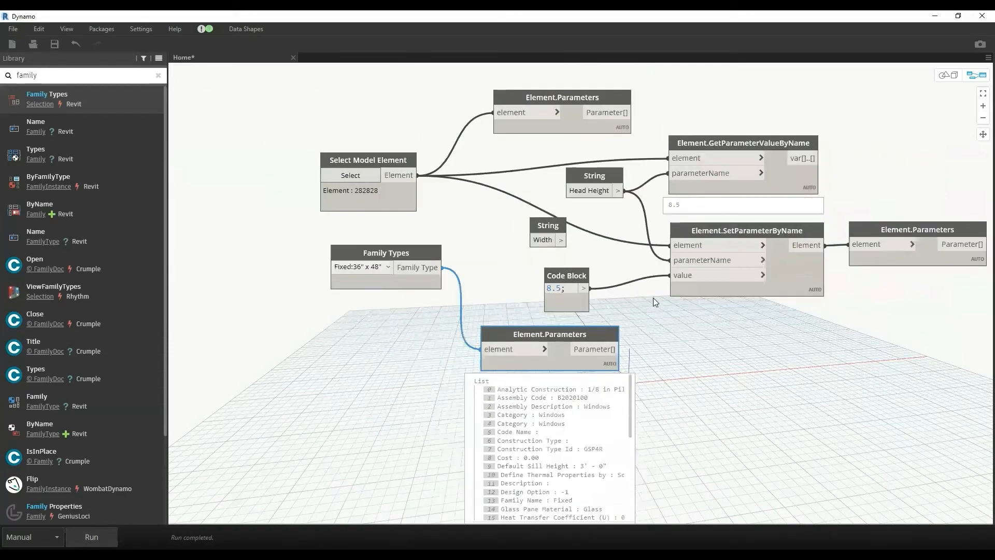
scroll("down", 3)
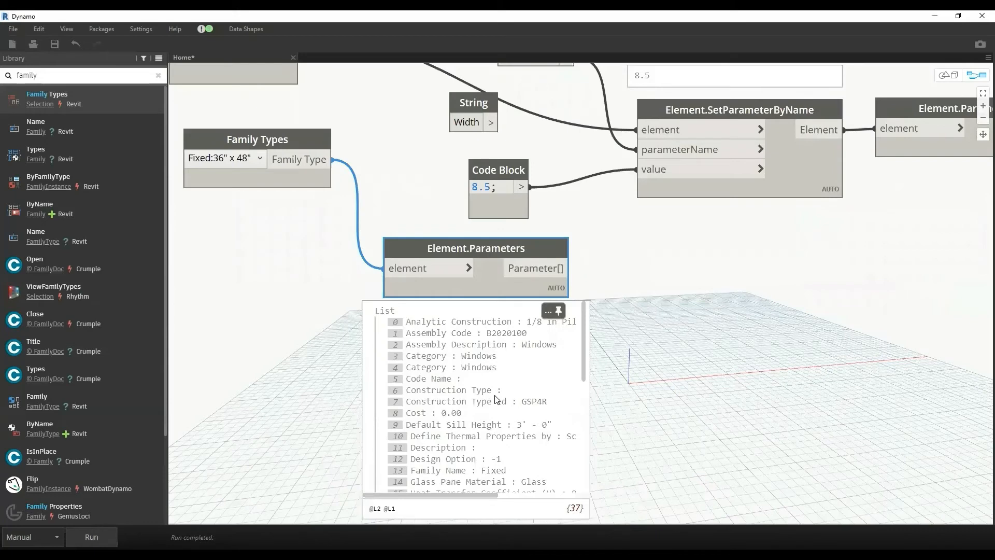
scroll("down", 3)
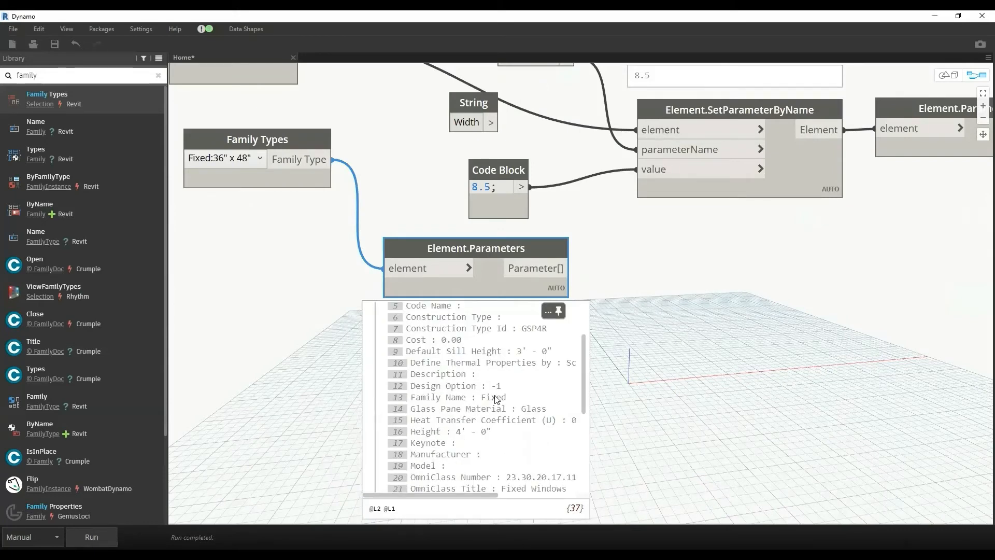
mouse_move(505, 367)
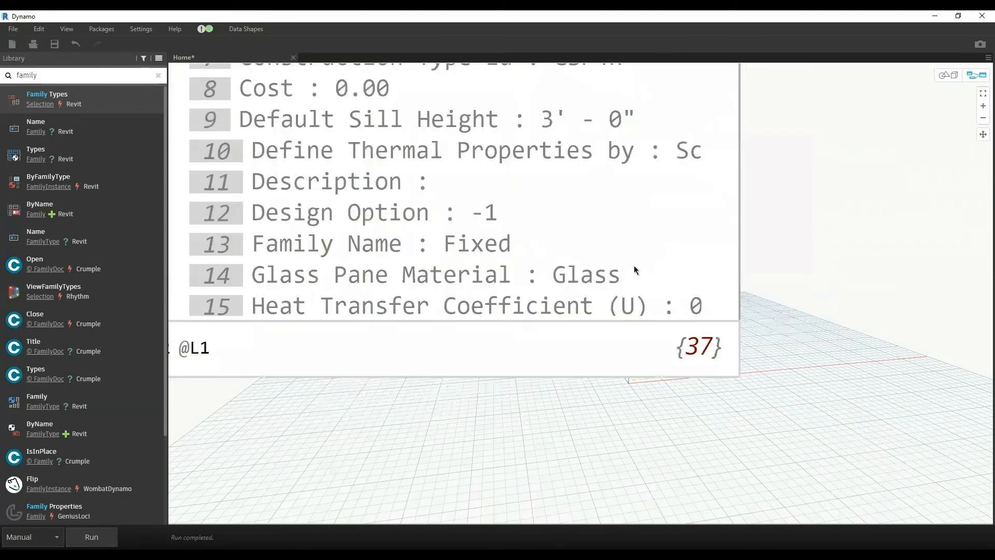
scroll("down", 3)
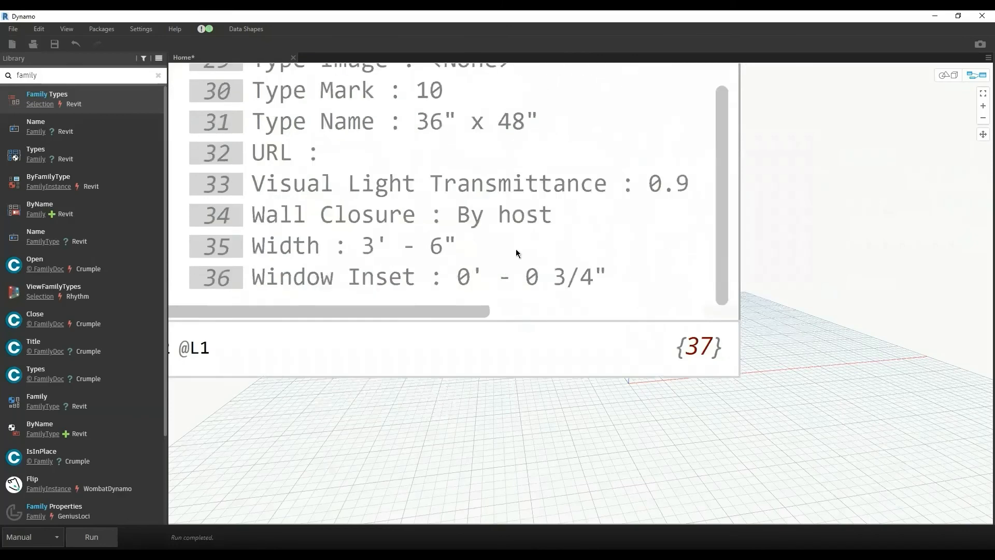